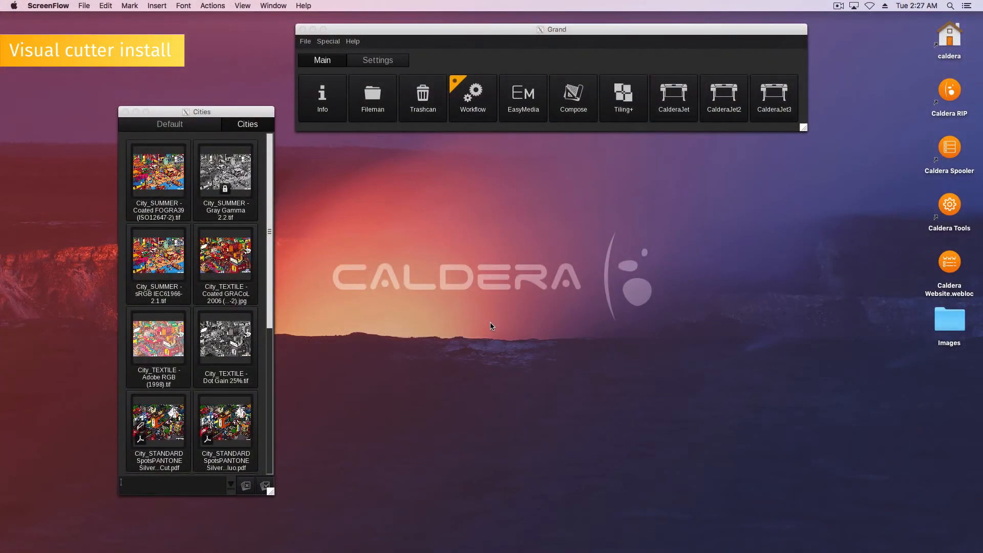
Bring up the Software Configuration window from the Grand bar's Settings applications.
click(377, 60)
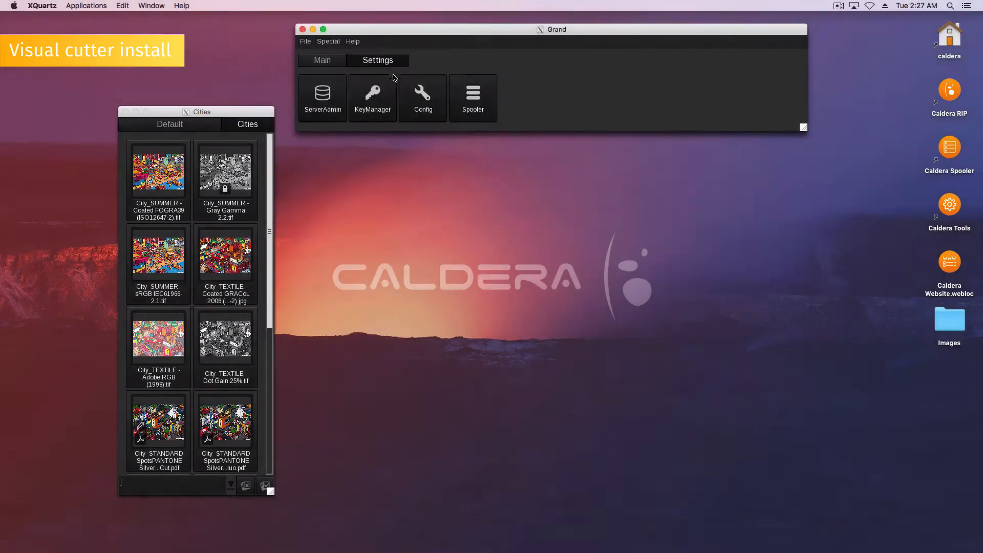
click(423, 94)
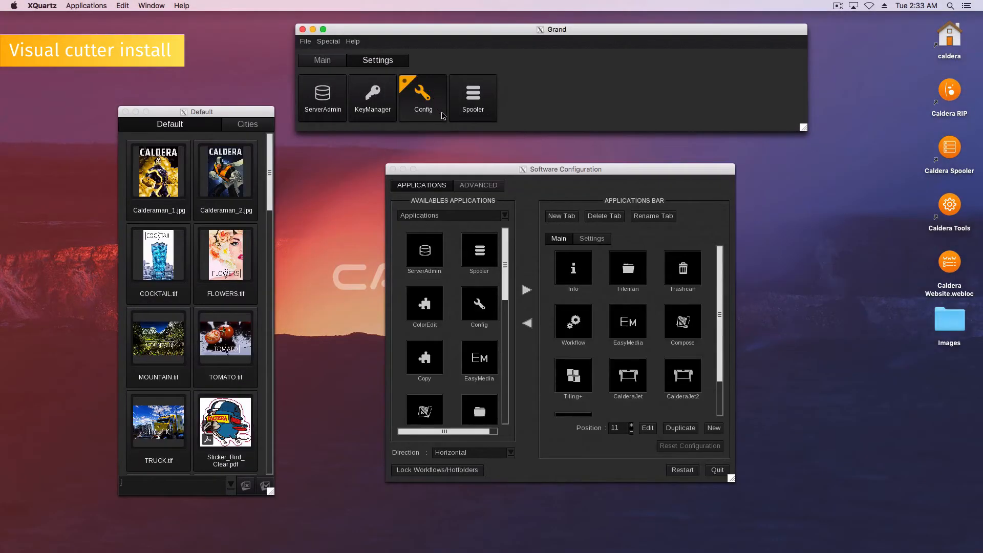
Create a new application-bar entry of type Cutter and begin naming it Cutter-1.
click(713, 428)
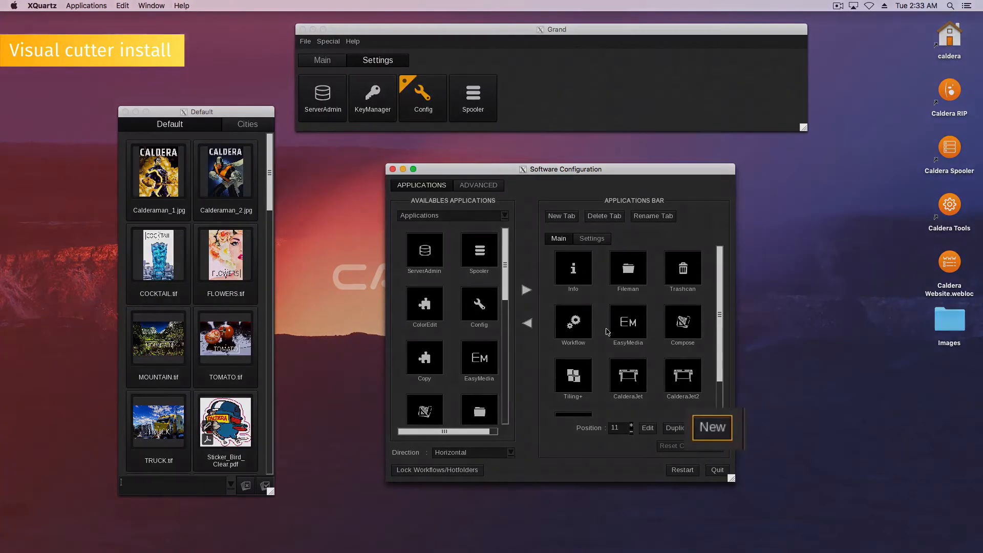
click(712, 428)
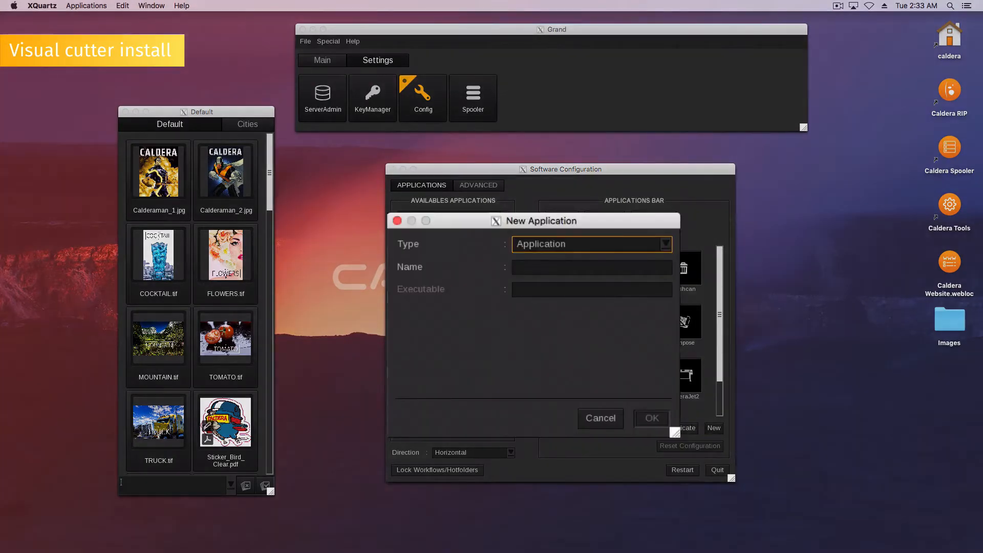
click(590, 243)
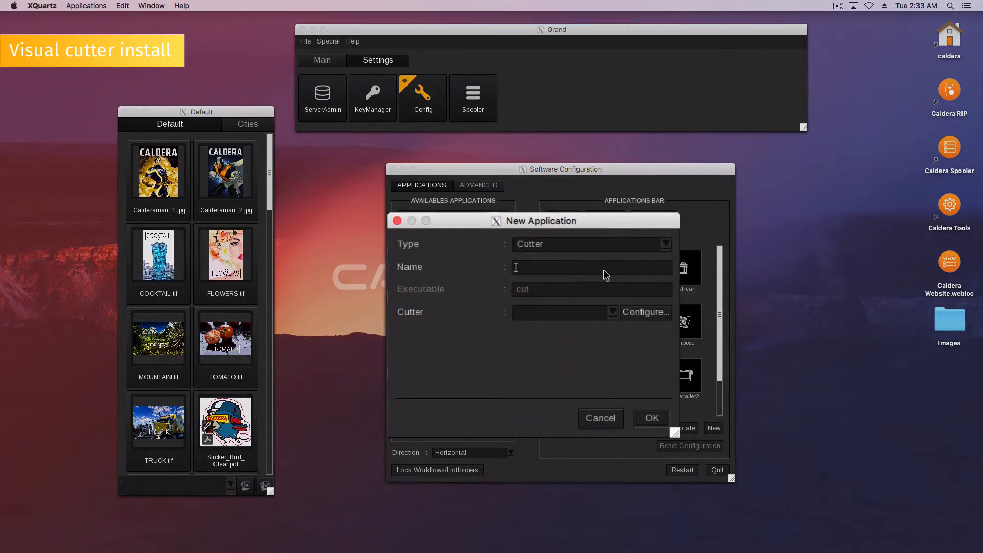
text(Cutter-1)
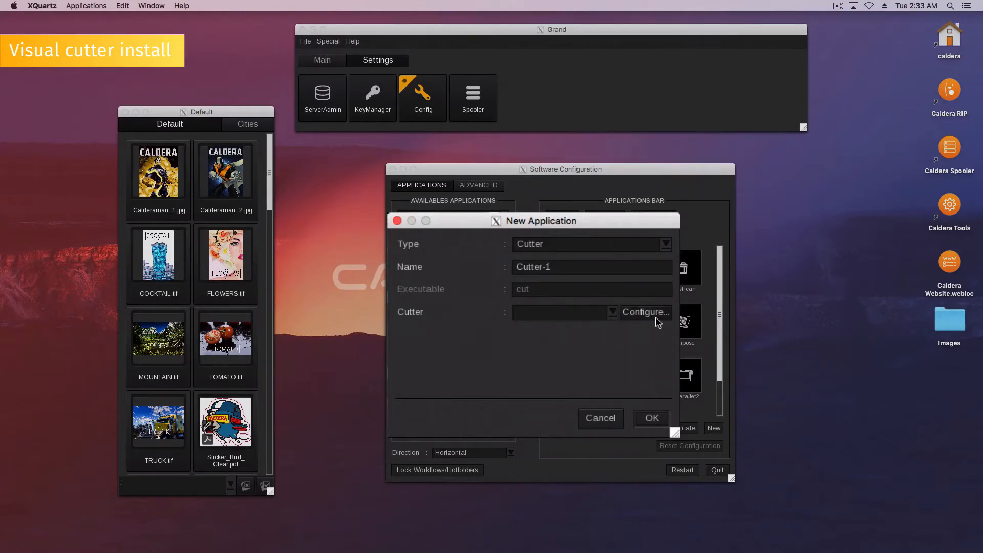
Add cutter Cutter-1 as a Summa S2 (panelling) with queue folder /Users/Shared/MyCutter/.
click(644, 312)
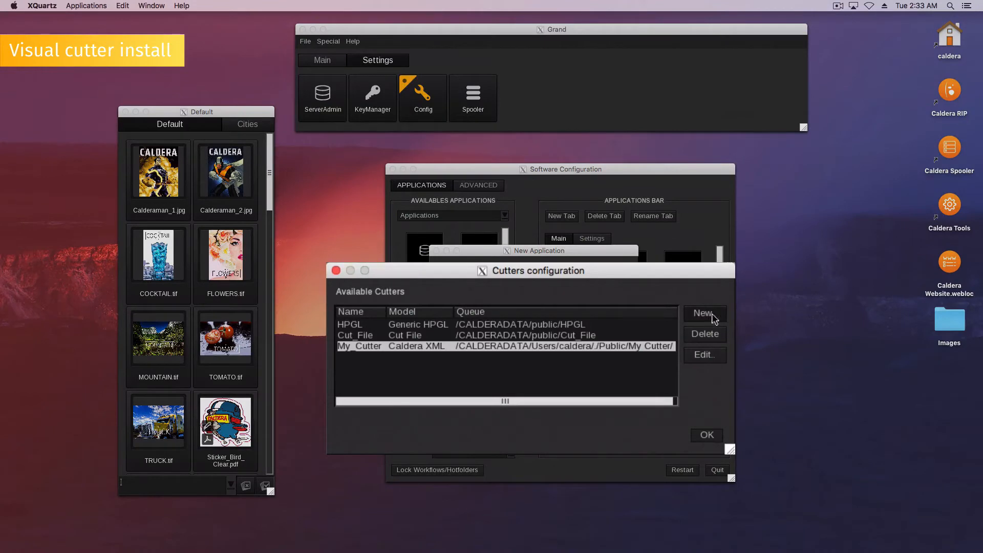
click(703, 313)
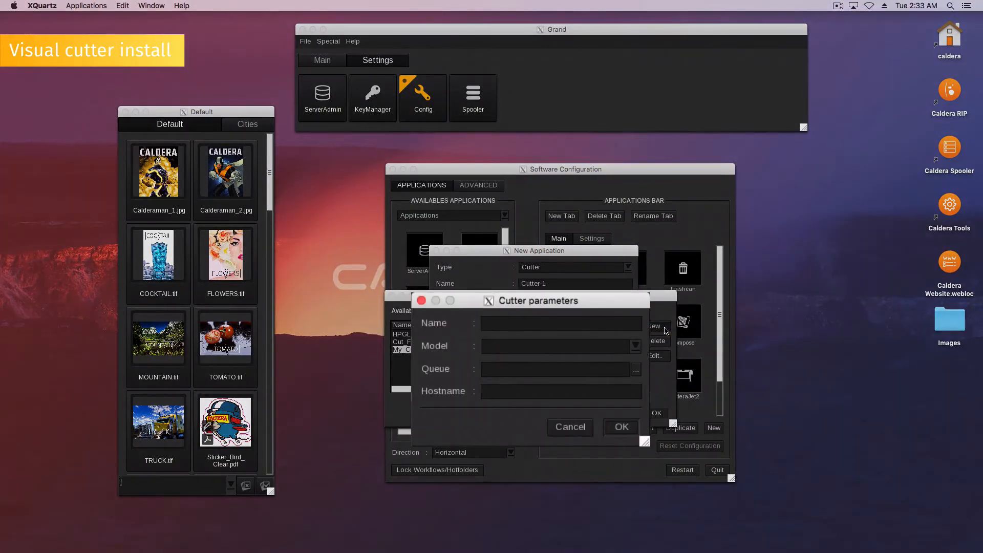
click(559, 322)
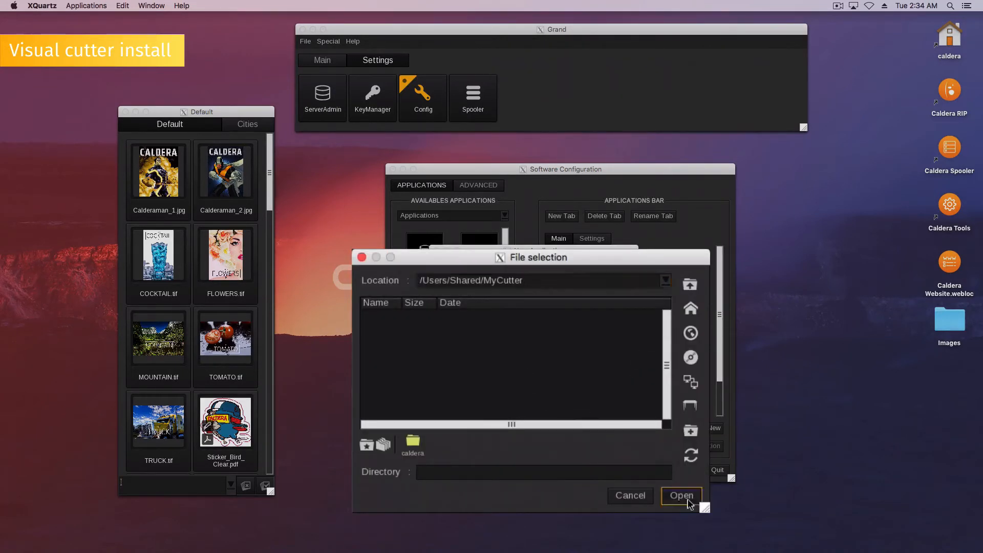
click(681, 496)
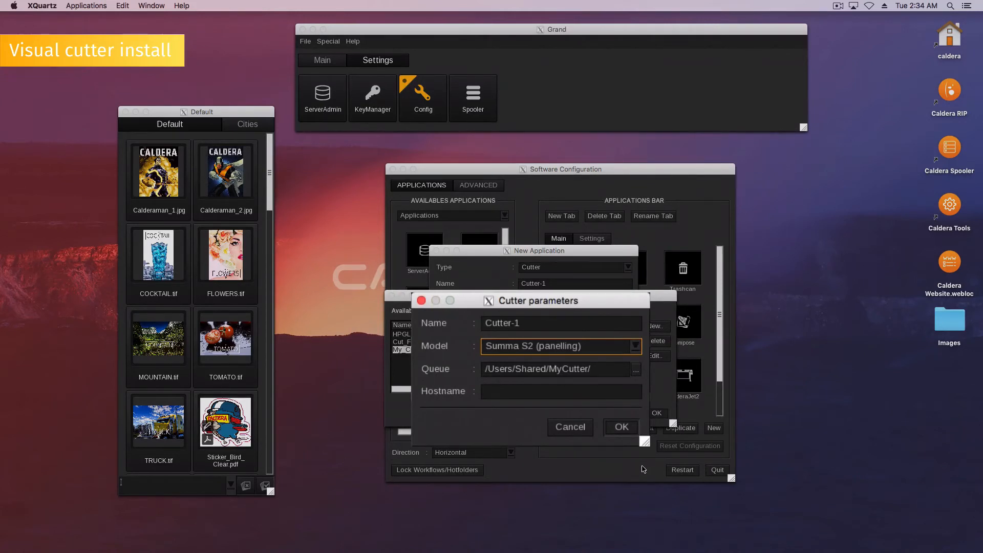
Confirm the Cutter-1 parameters, cutters list and new application so Cutter-1 joins the bar.
click(621, 427)
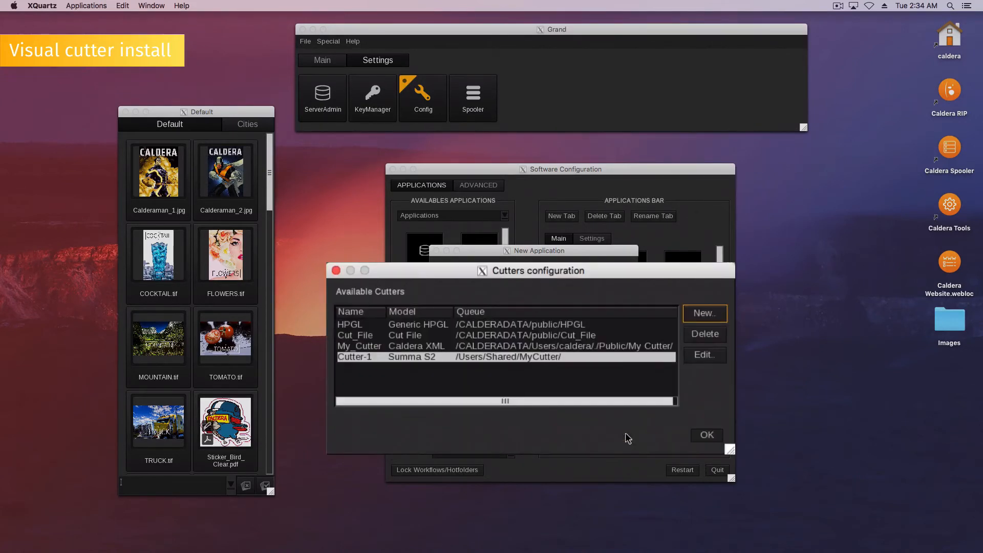
mouse_move(632, 426)
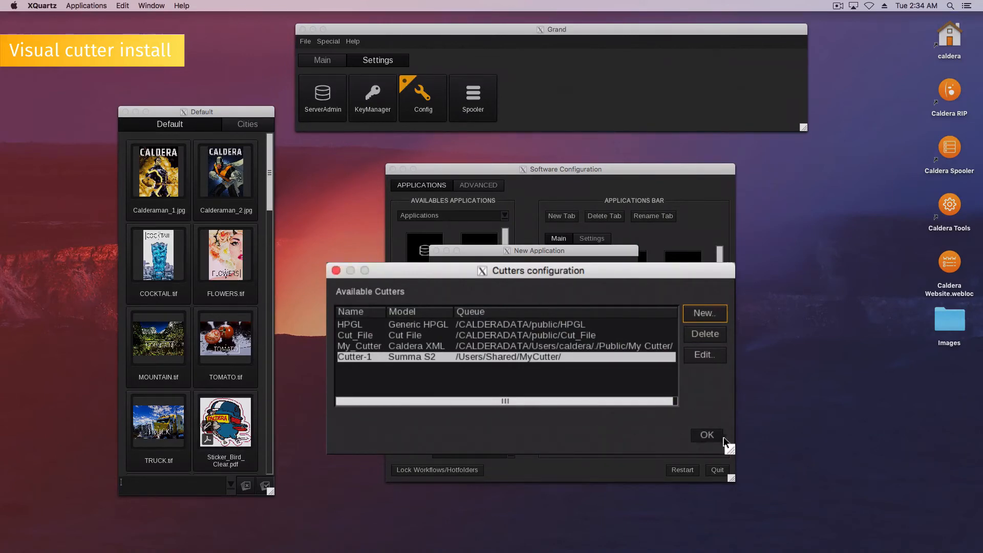
click(706, 434)
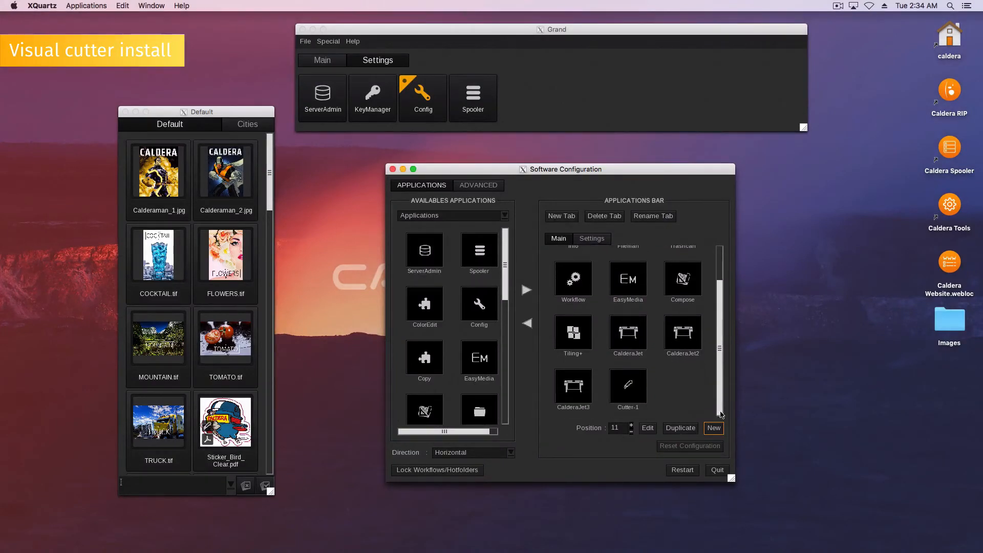
click(628, 386)
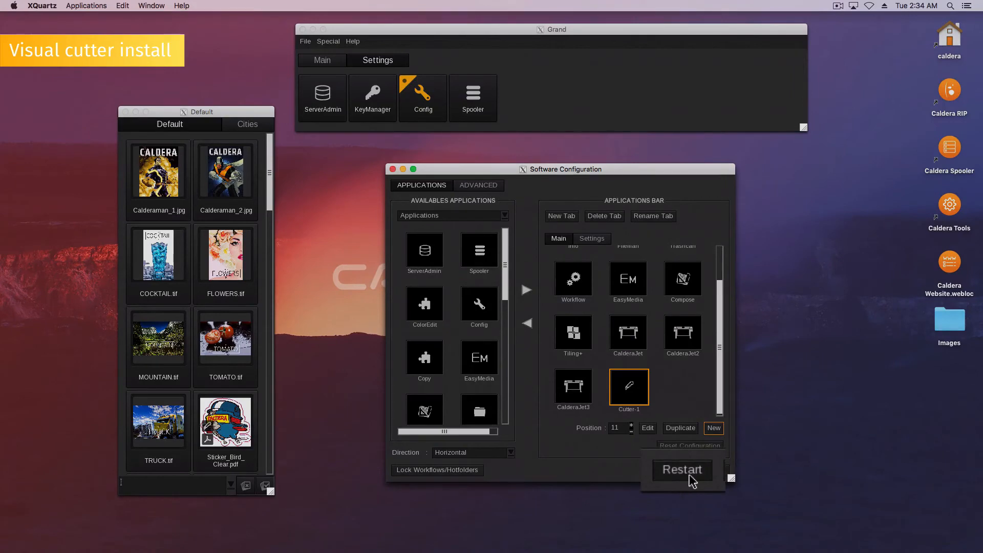
Restart the application bar and launch Cutter-1 to show its Visual Cut window.
click(682, 470)
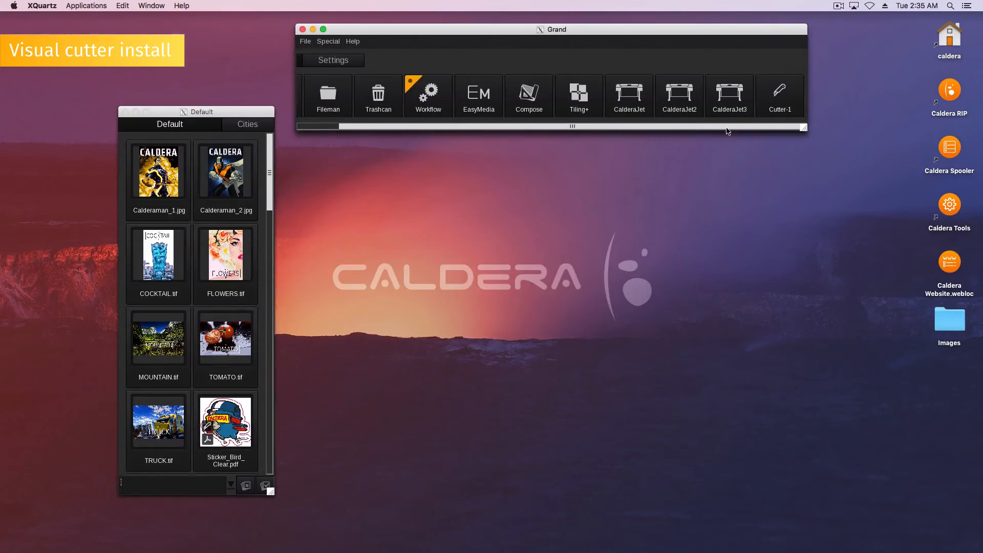
mouse_move(779, 94)
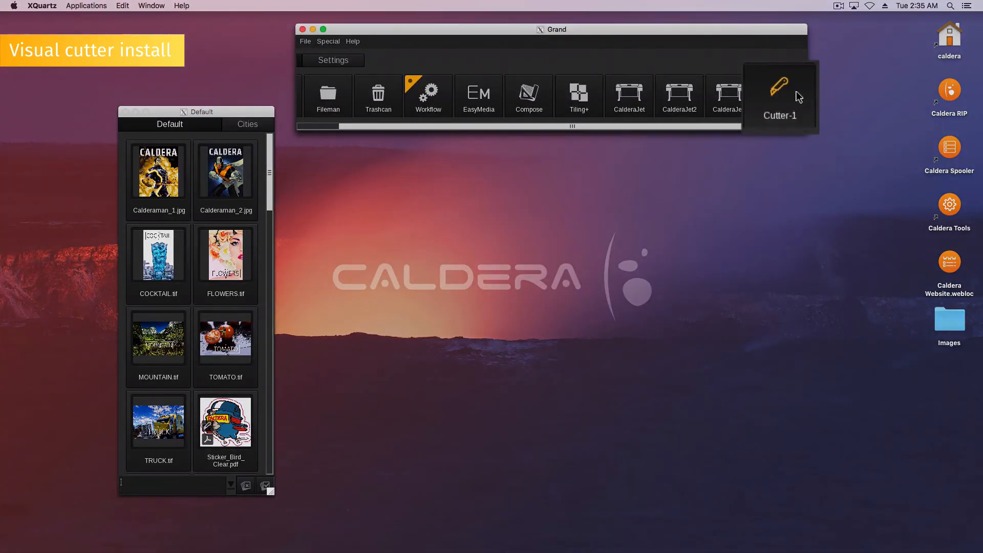
click(779, 95)
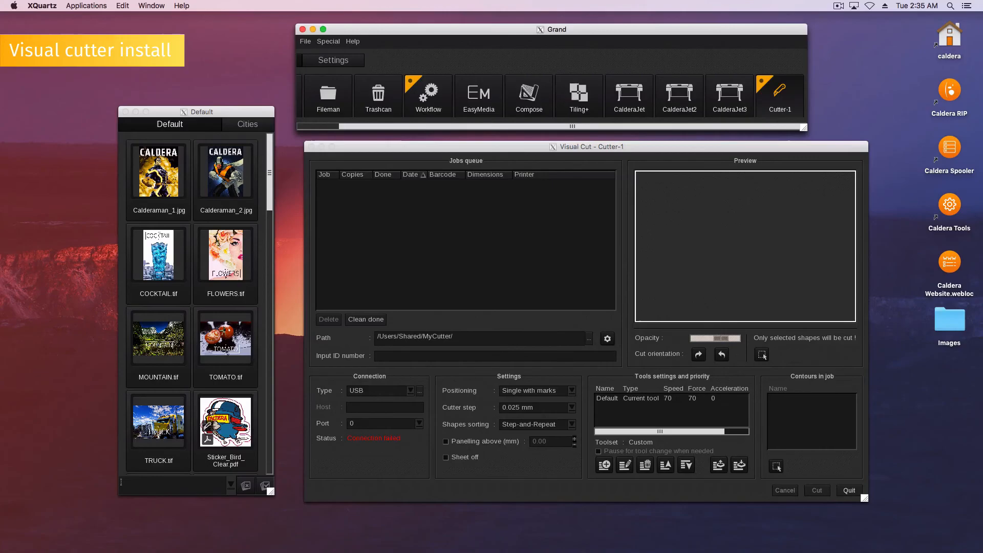